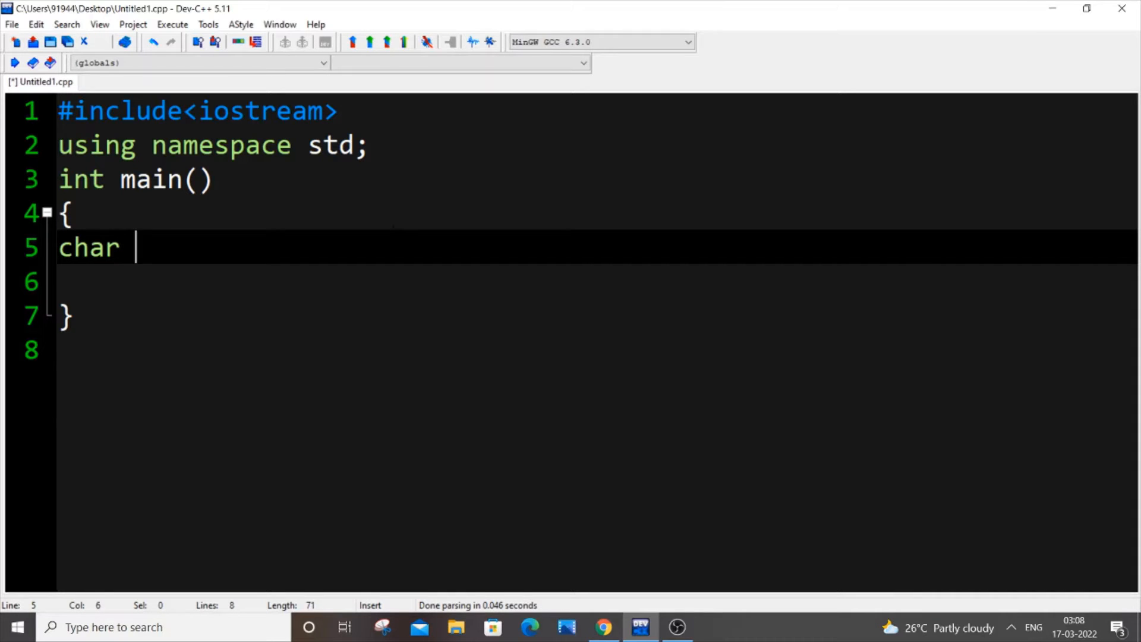
- Declare char c='a'; in main
type("c")
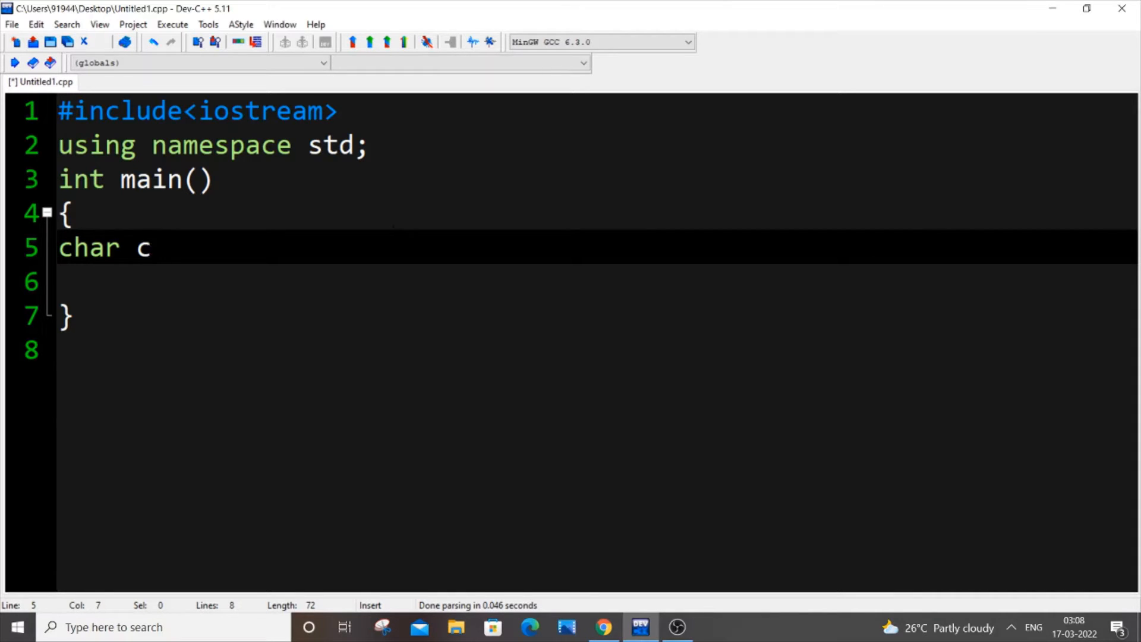
type("=''")
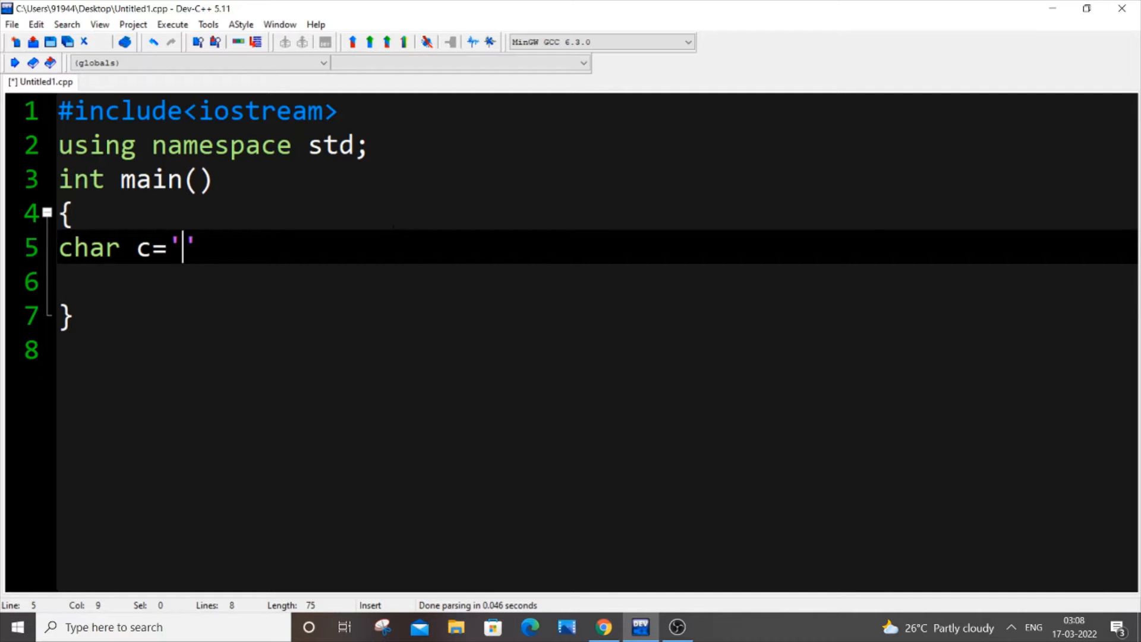
type("a;")
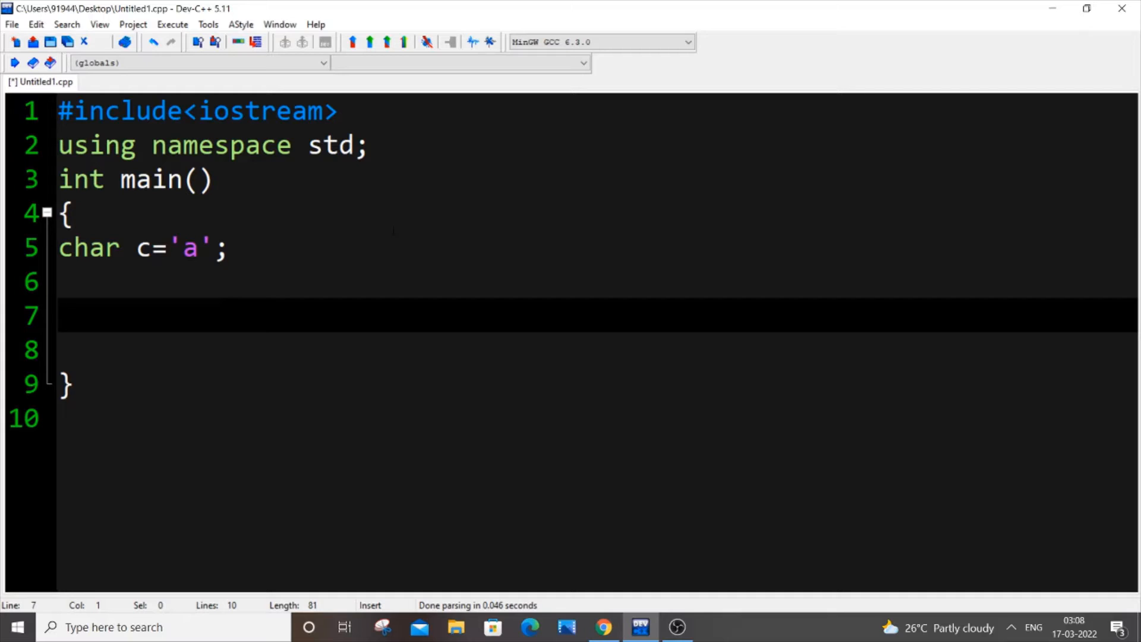
- Add int n=(int)c; on line 7 to store the cast value
left_click(58, 315)
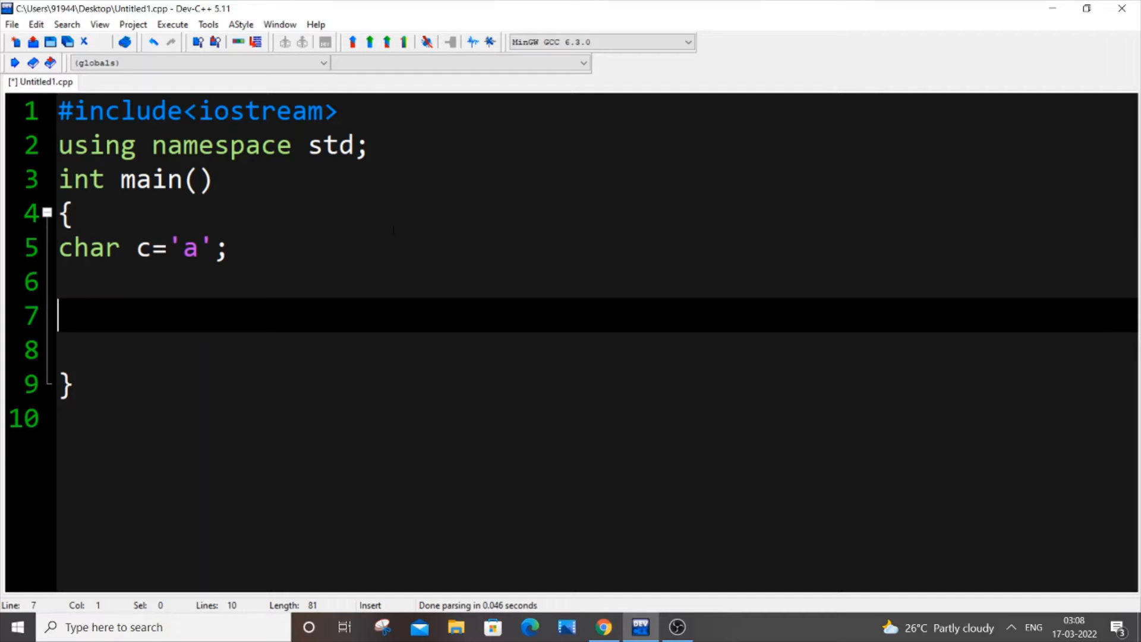
type("int")
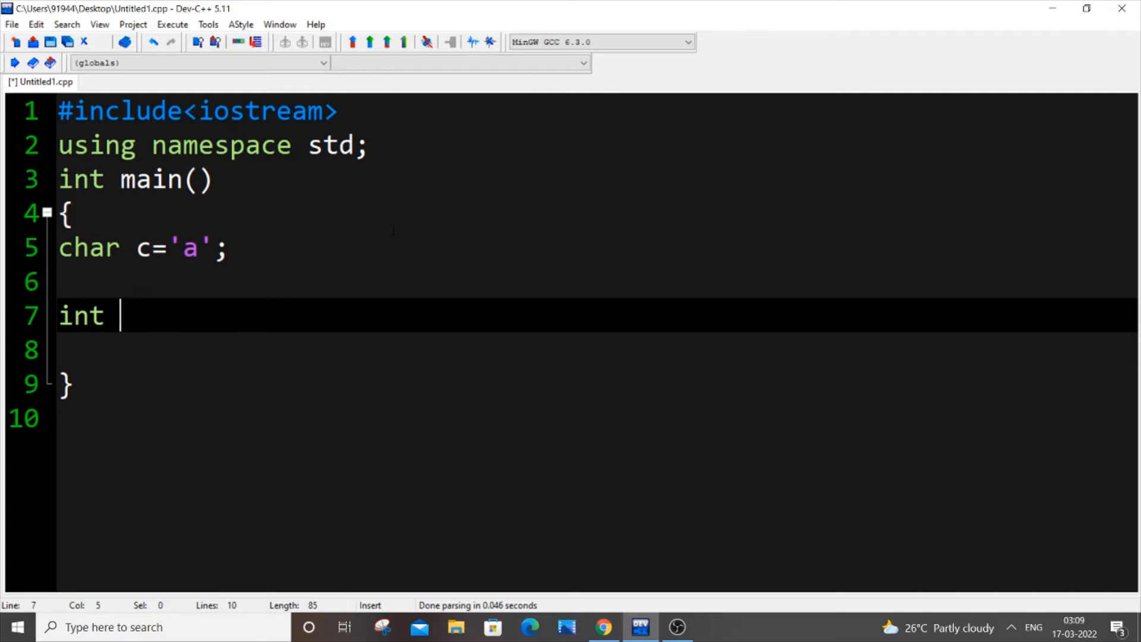
type("n=")
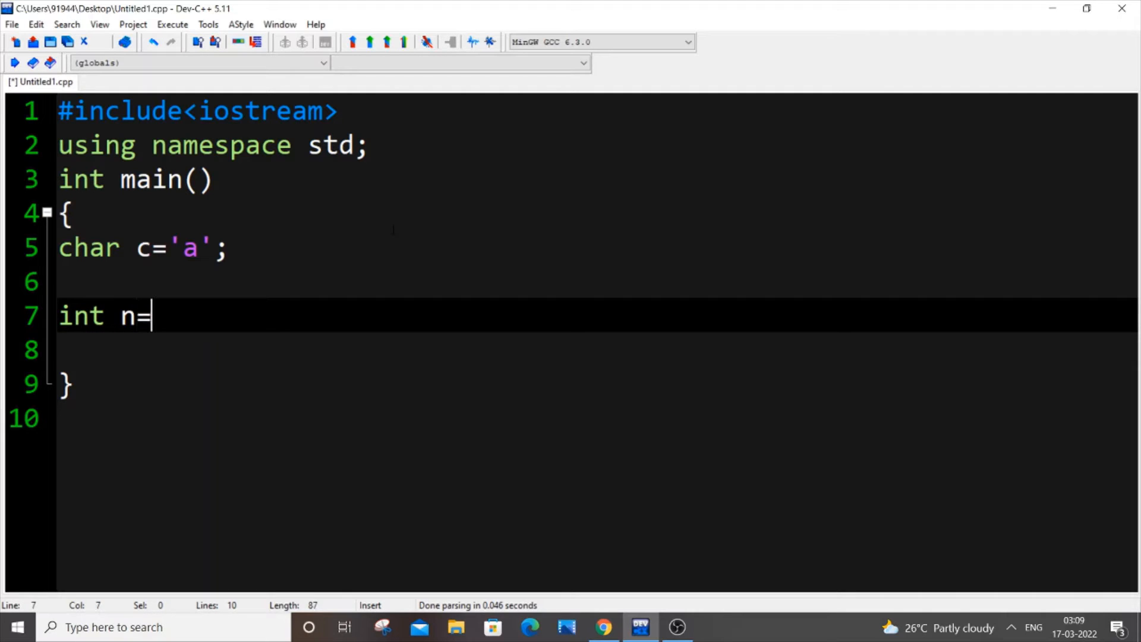
type("(i)")
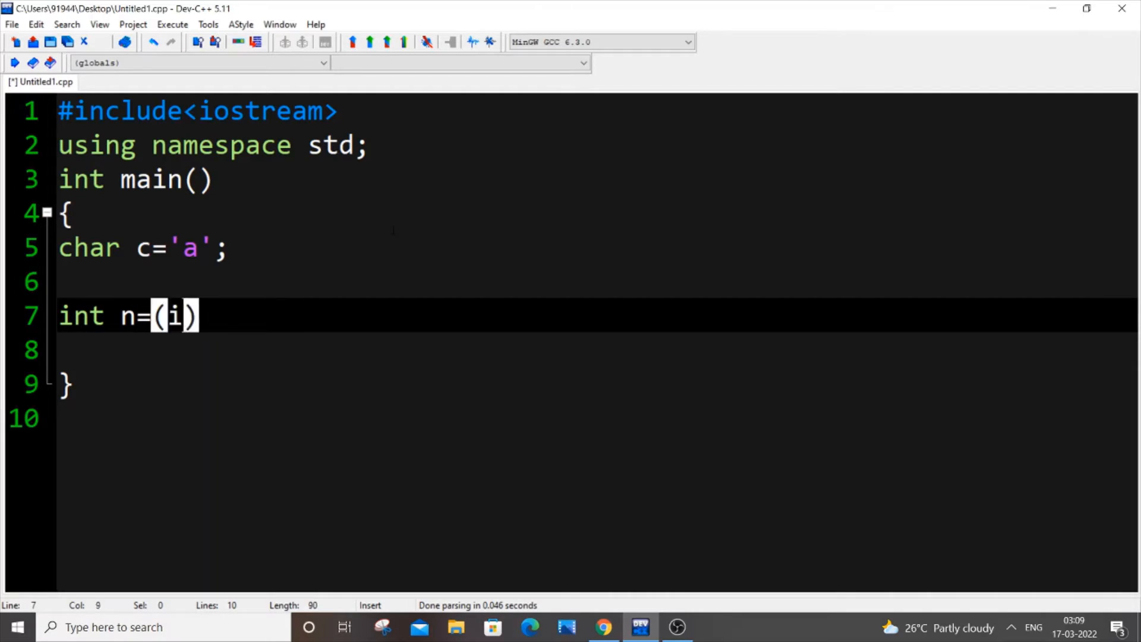
type("nt")
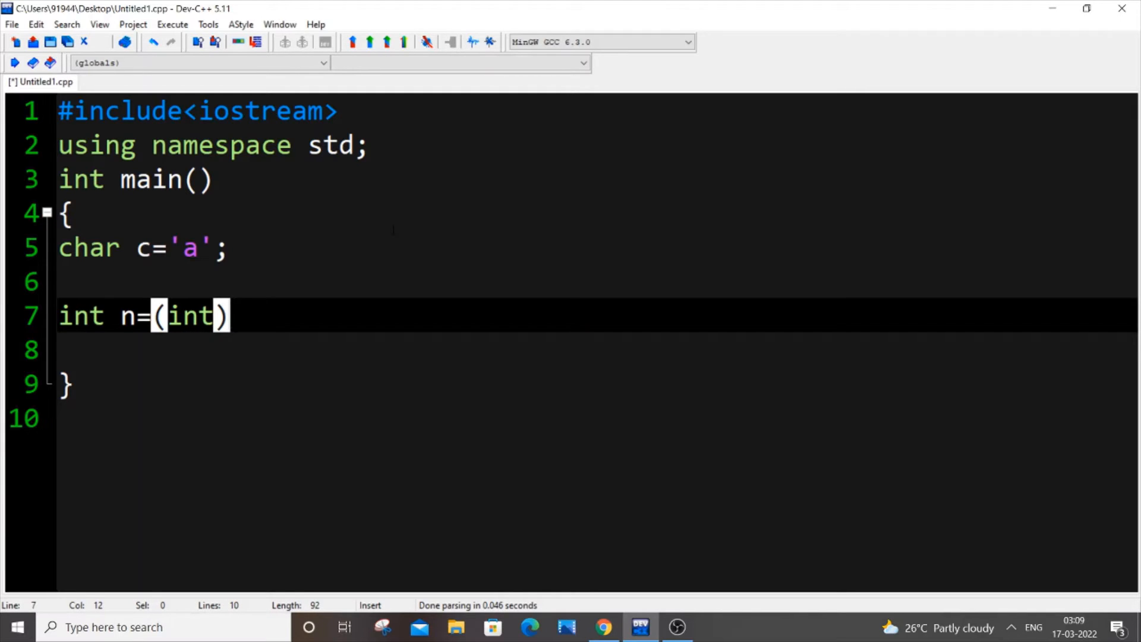
type("c;")
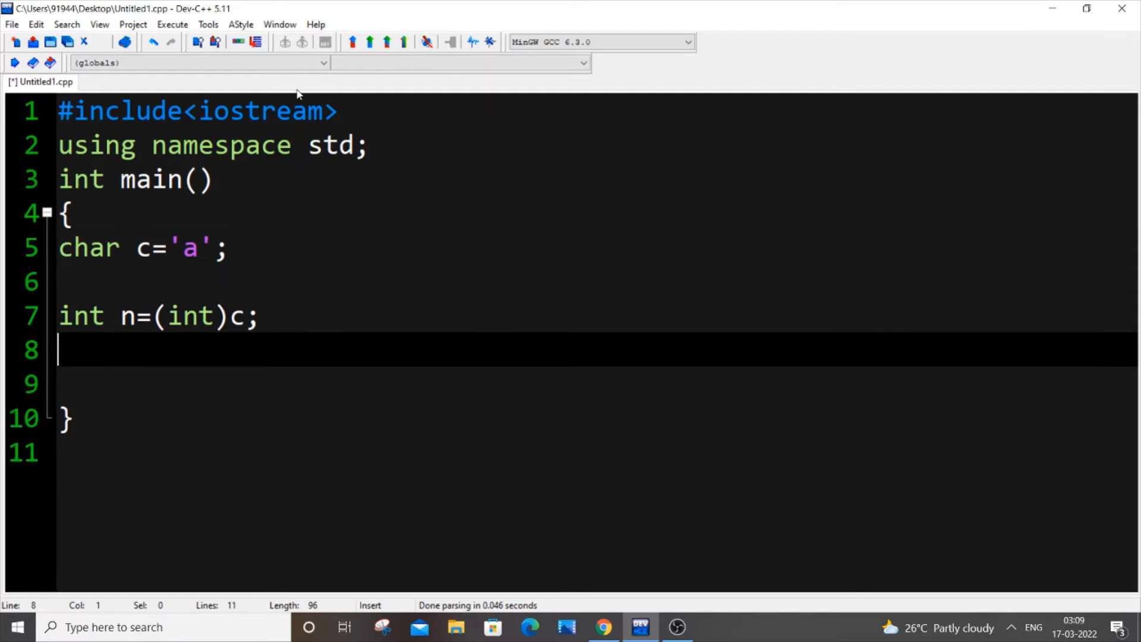
- Print n with cout<<n; on line 8
type("cout<<")
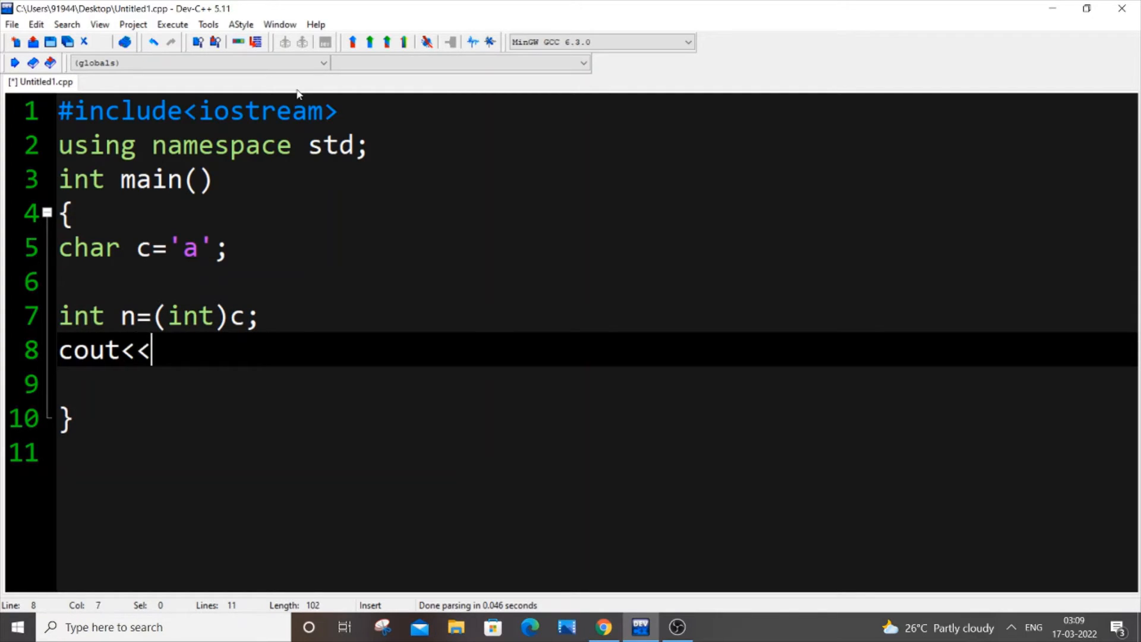
type("n;")
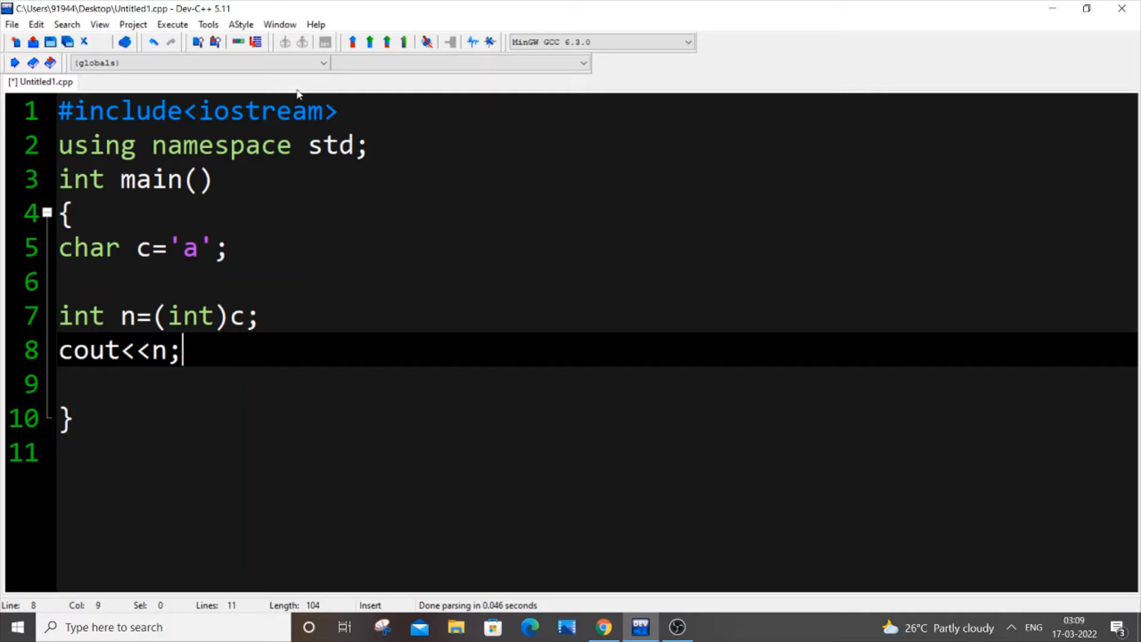
- Compile and run the program, confirm it prints 97, and close the console
left_click(172, 24)
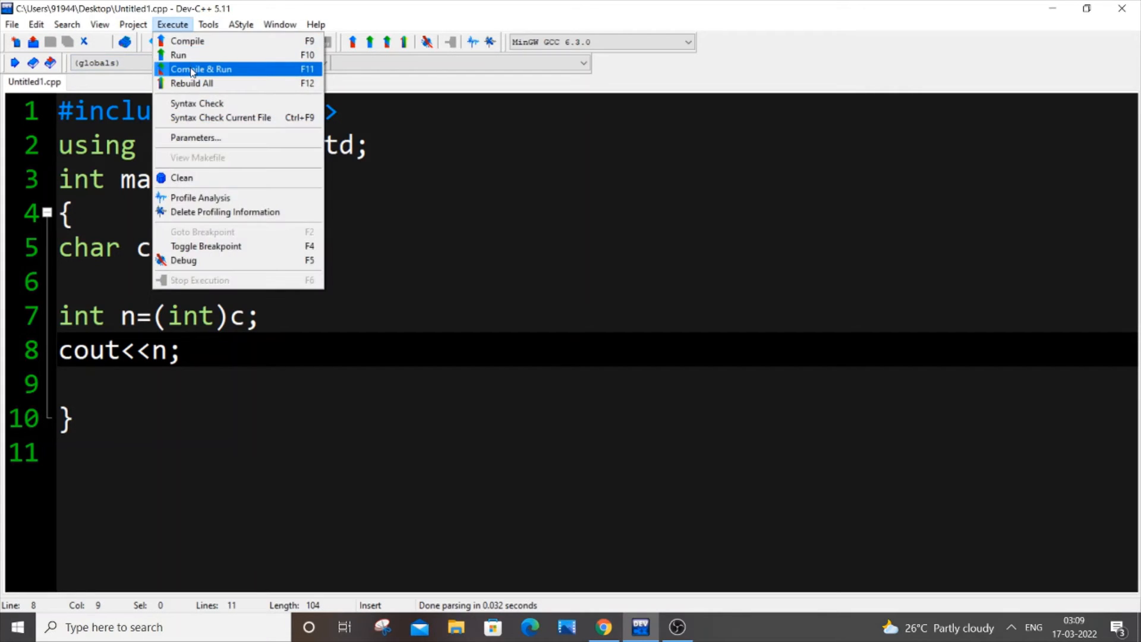
left_click(200, 69)
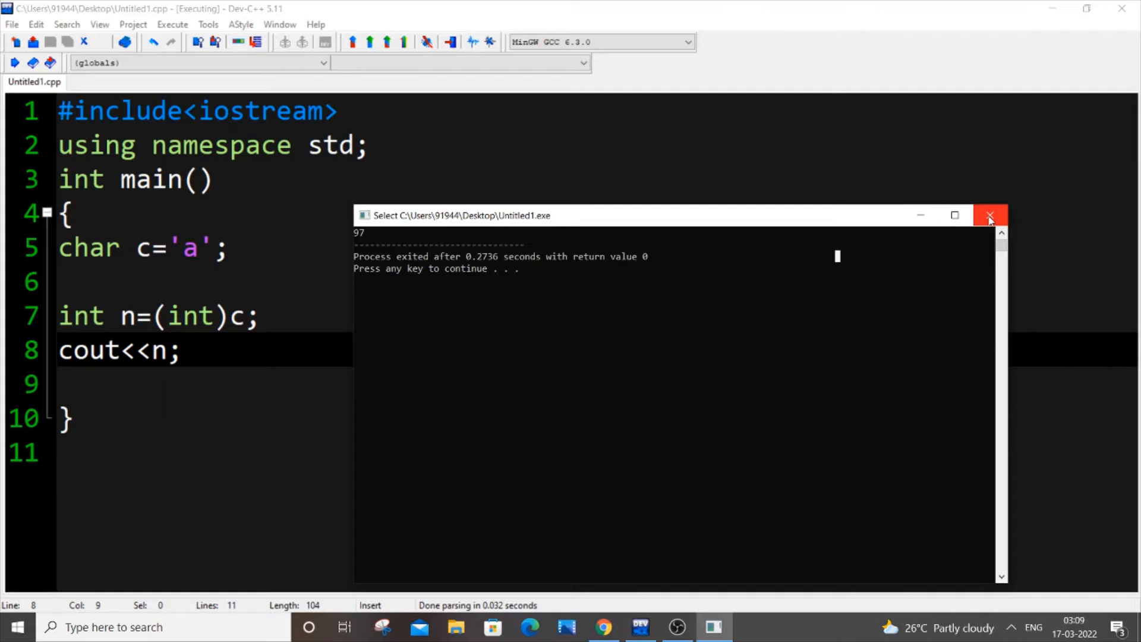
left_click(991, 215)
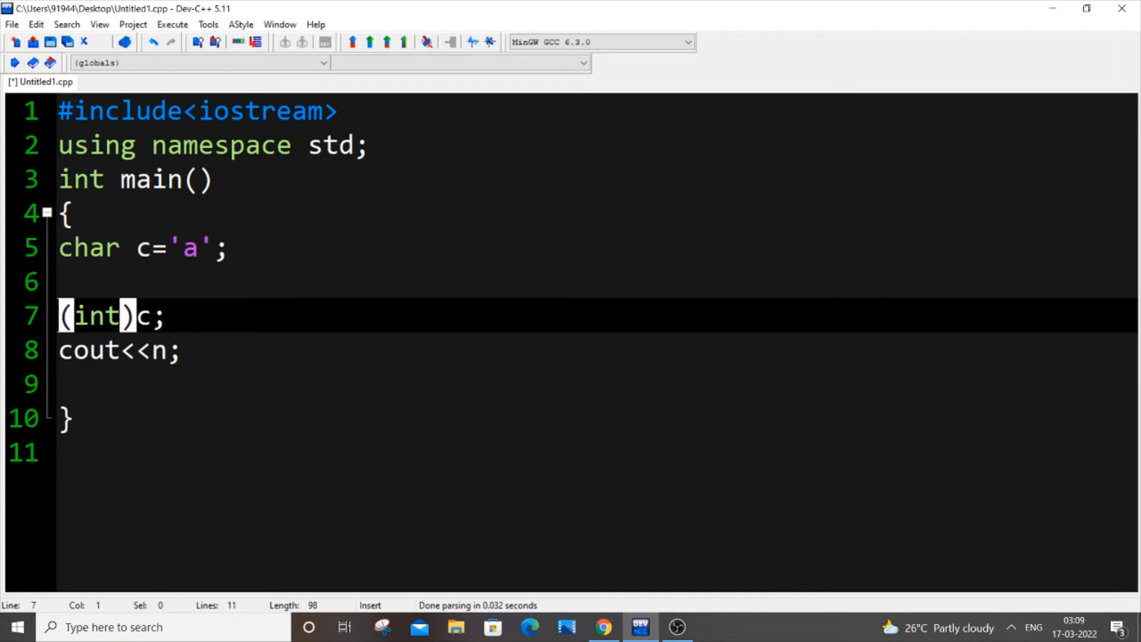
left_click_drag(165, 316, 58, 317)
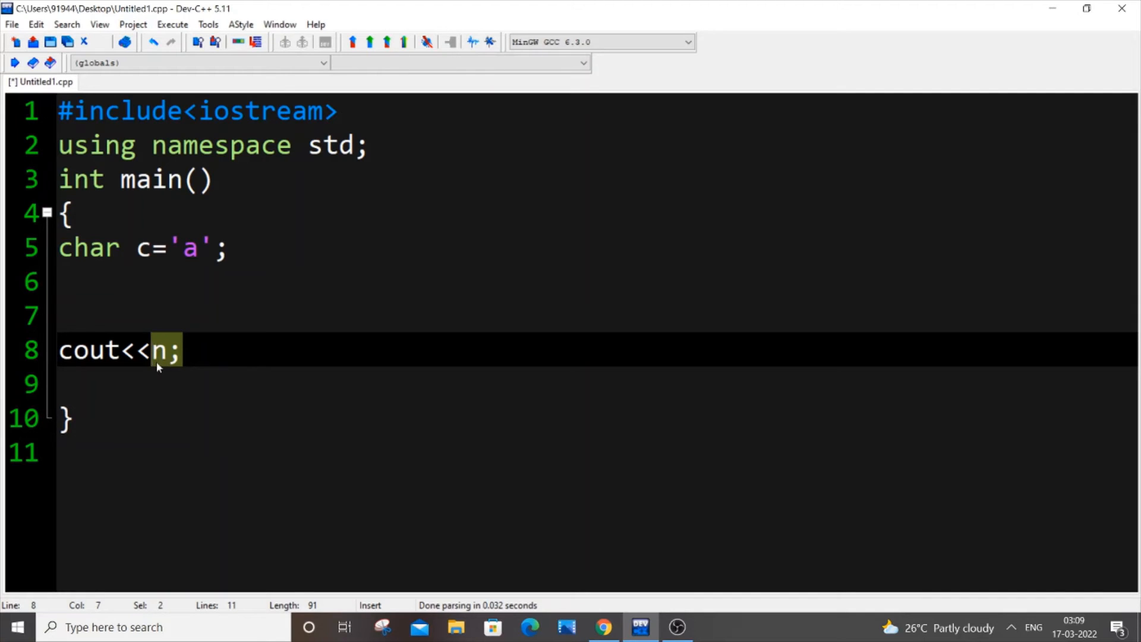
type("(int)c")
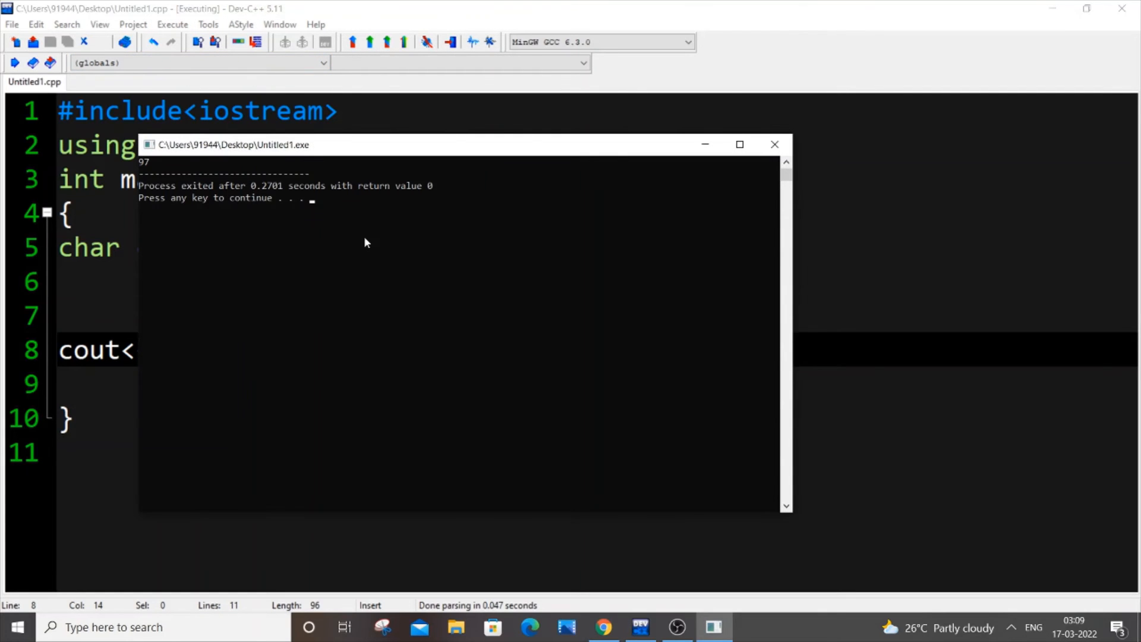
mouse_move(774, 144)
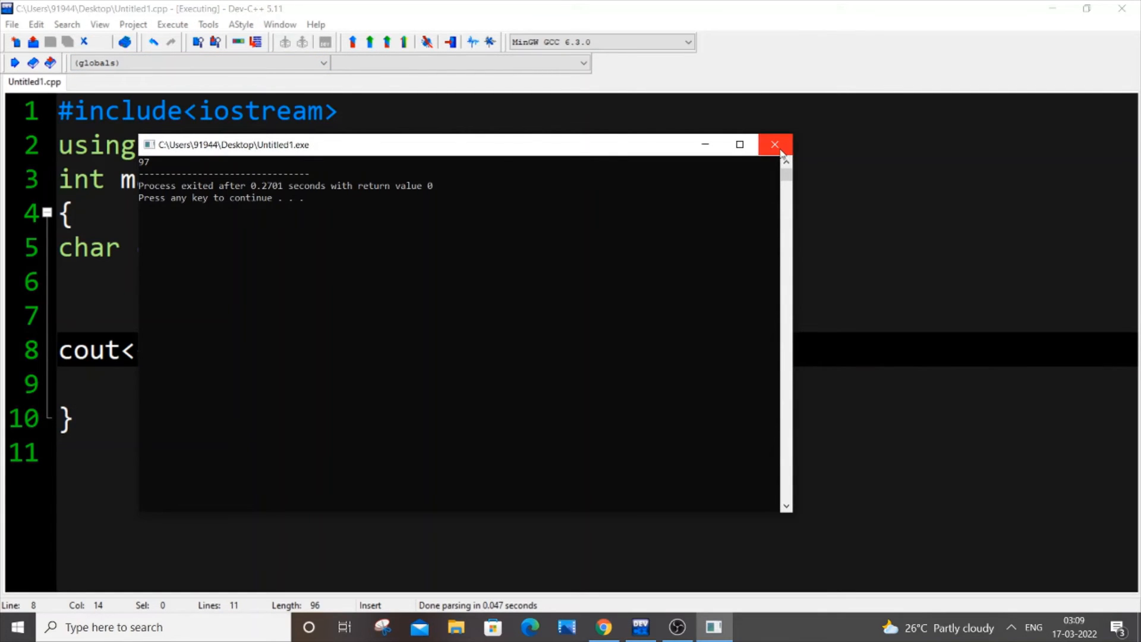
left_click(774, 144)
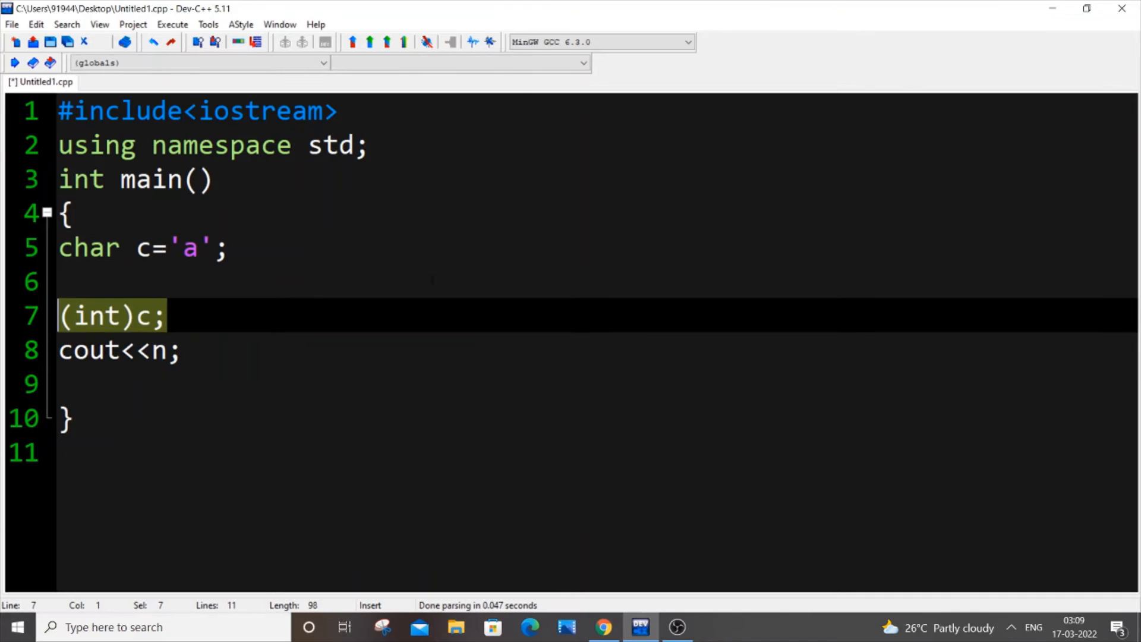
- Rewrite line 7 as int n=c;, save, and change the literal to 'A'
type("int n=")
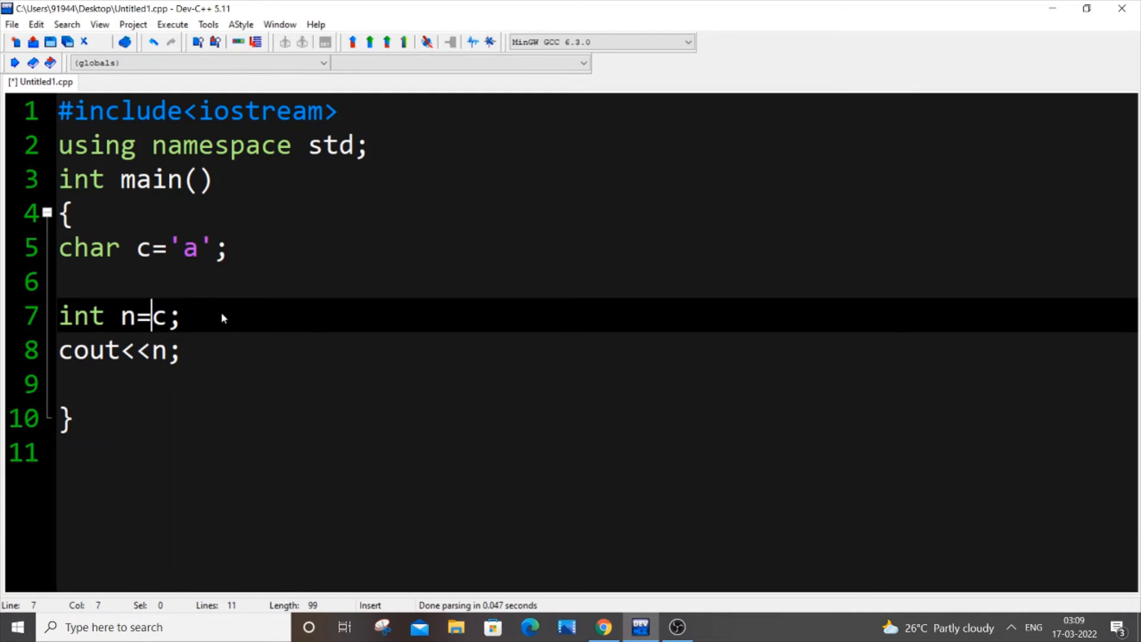
key("ctrl+s")
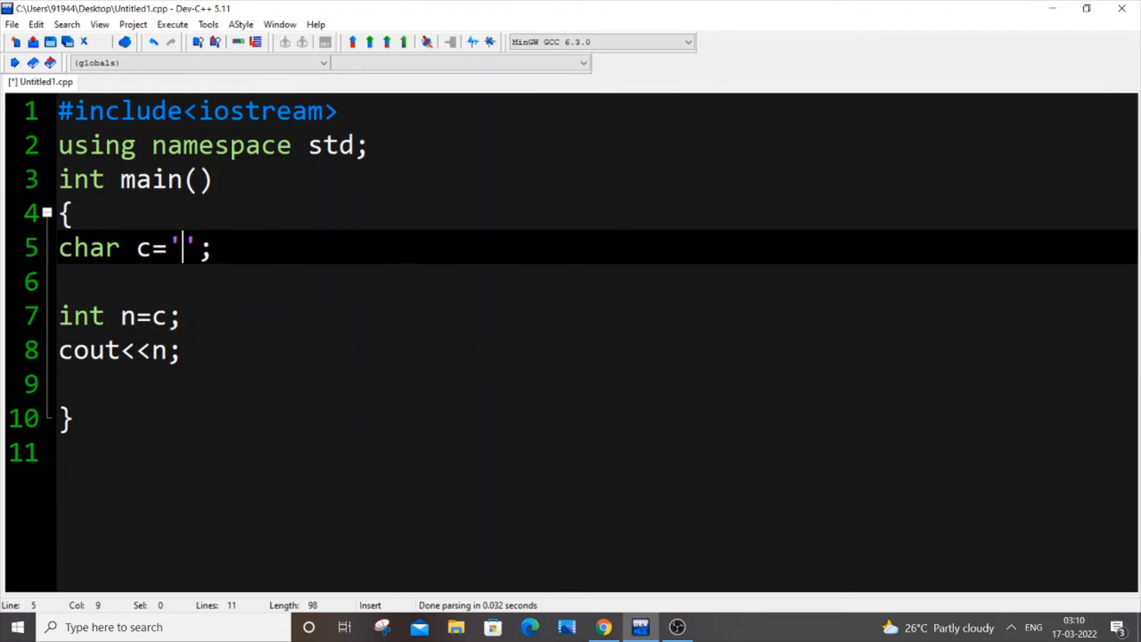
type("A")
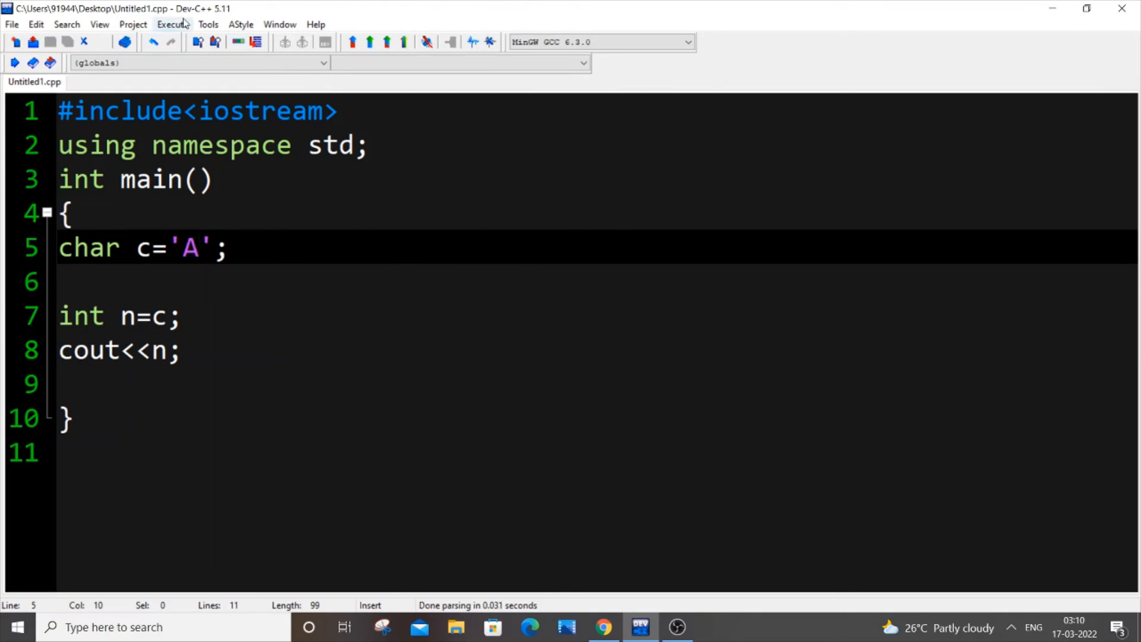